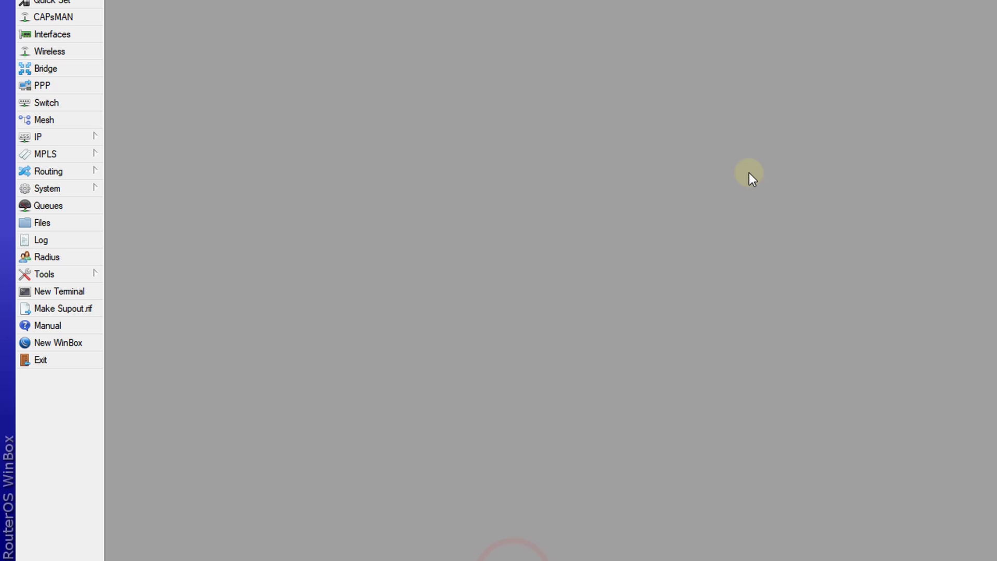
{"action": "mouse_move", "coordinate": [211, 25]}
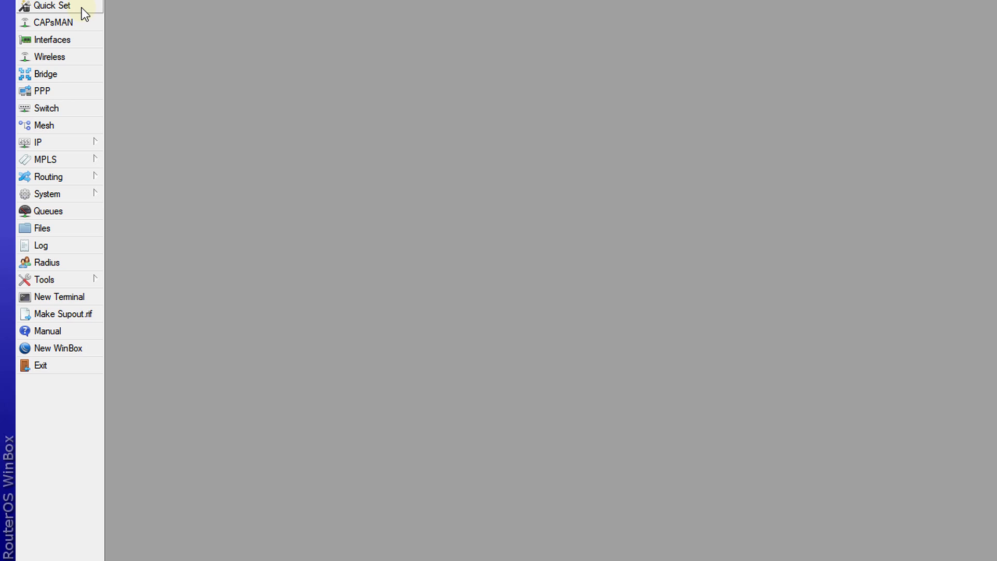
Open Quick Set in CPE mode (2GHz-B/G/N, 20/40MHz, United States) and view scan results.
{"action": "left_click", "coordinate": [51, 6]}
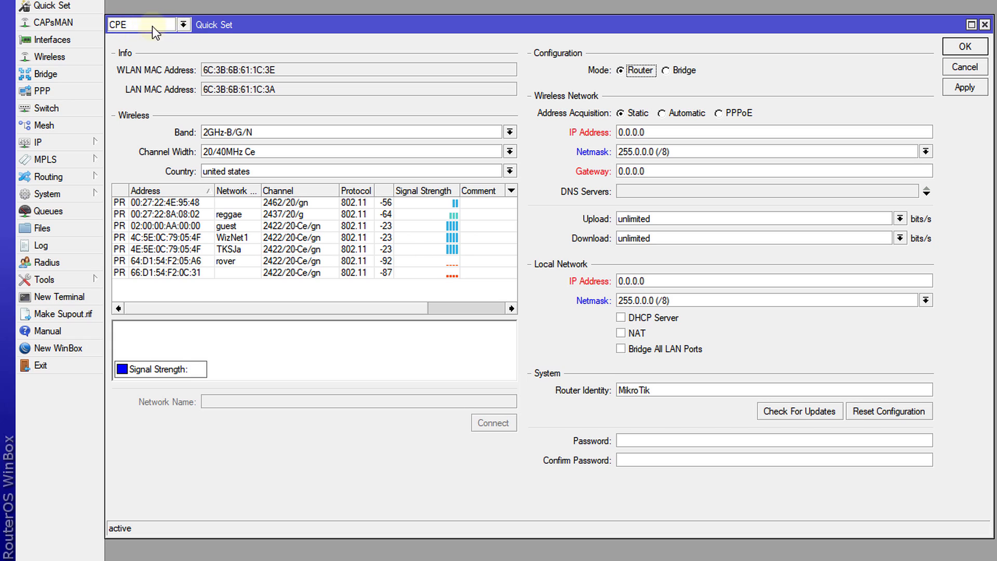
{"action": "left_click", "coordinate": [183, 24]}
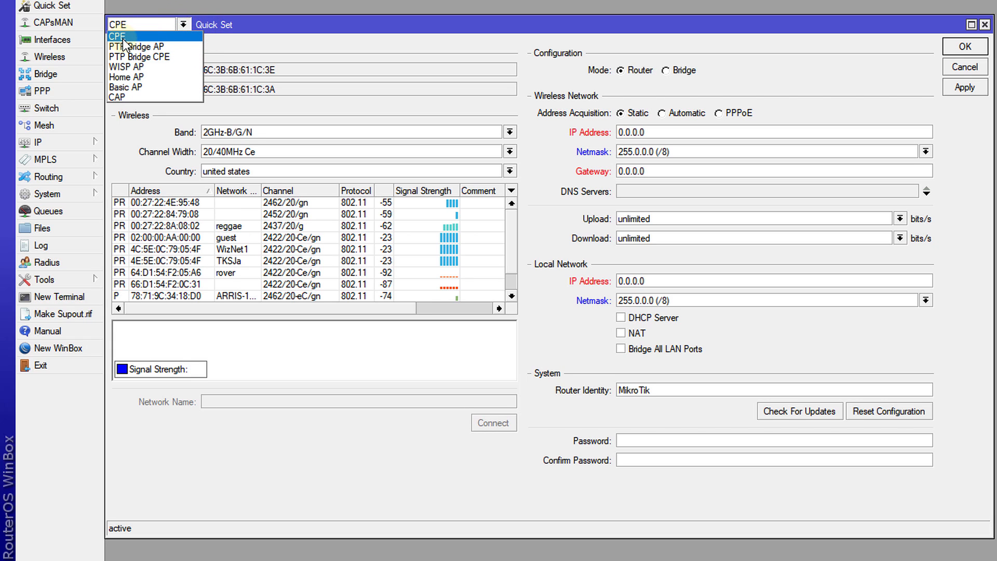
{"action": "left_click", "coordinate": [117, 36]}
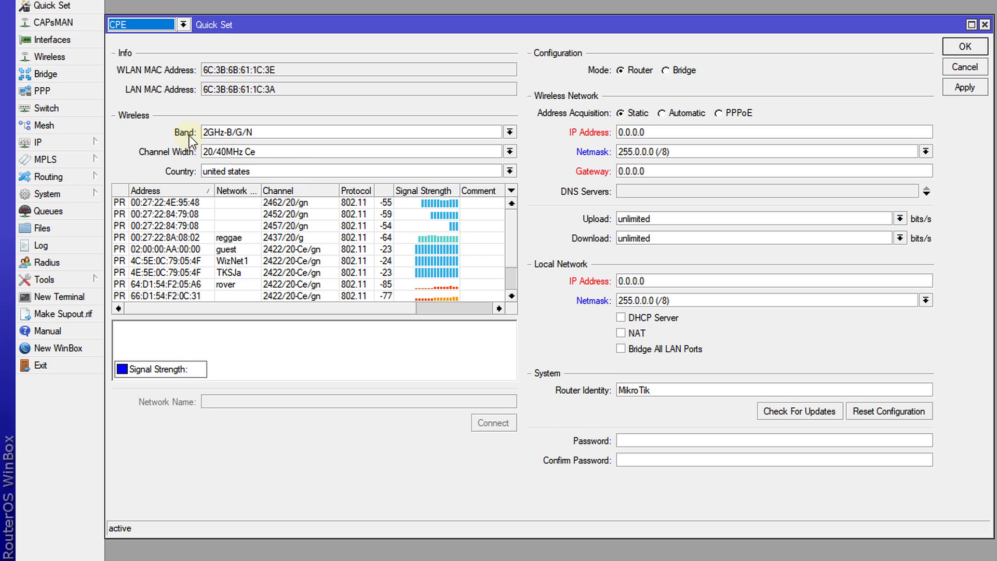
{"action": "left_click", "coordinate": [510, 132]}
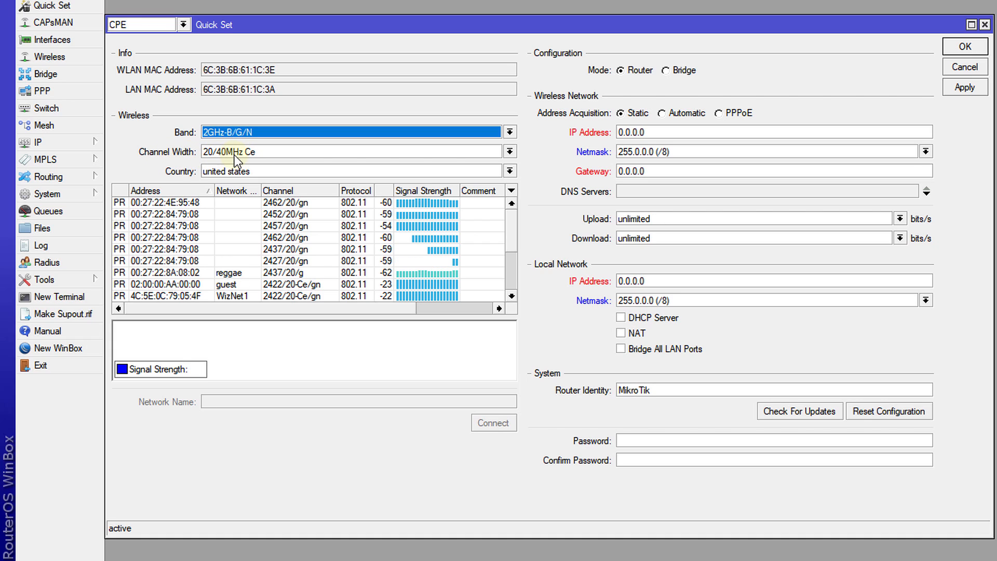
{"action": "mouse_move", "coordinate": [371, 161]}
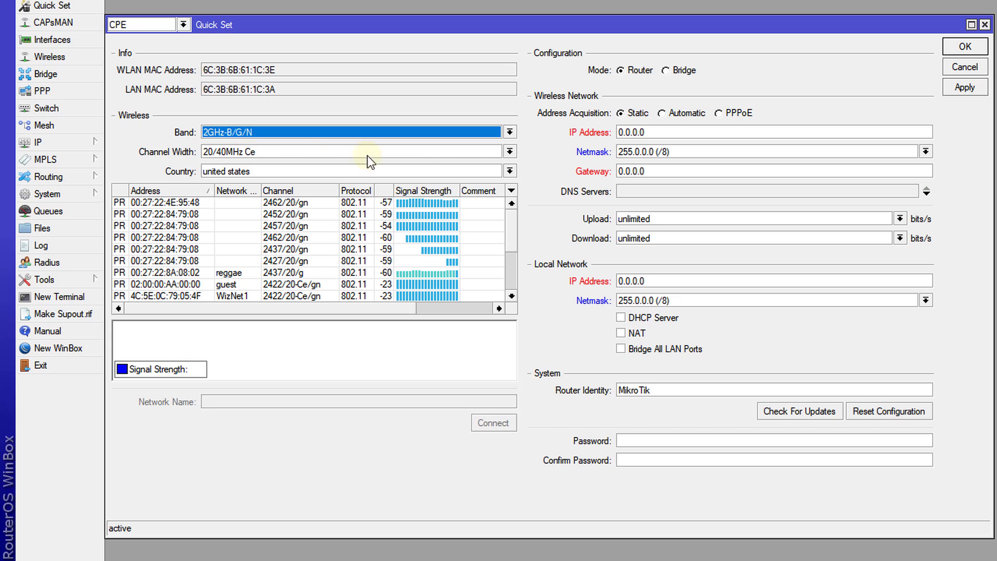
{"action": "mouse_move", "coordinate": [433, 158]}
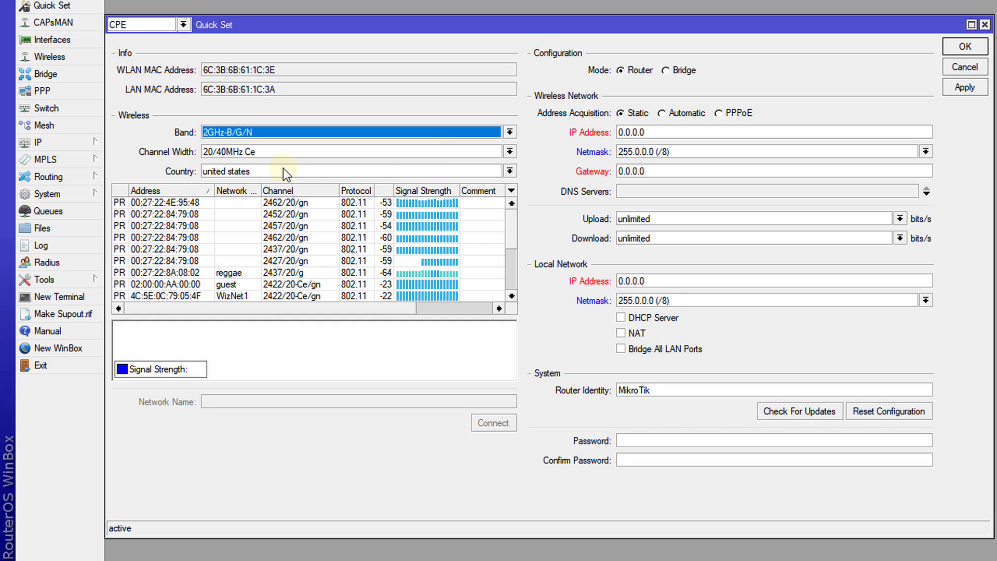
{"action": "left_click", "coordinate": [509, 171]}
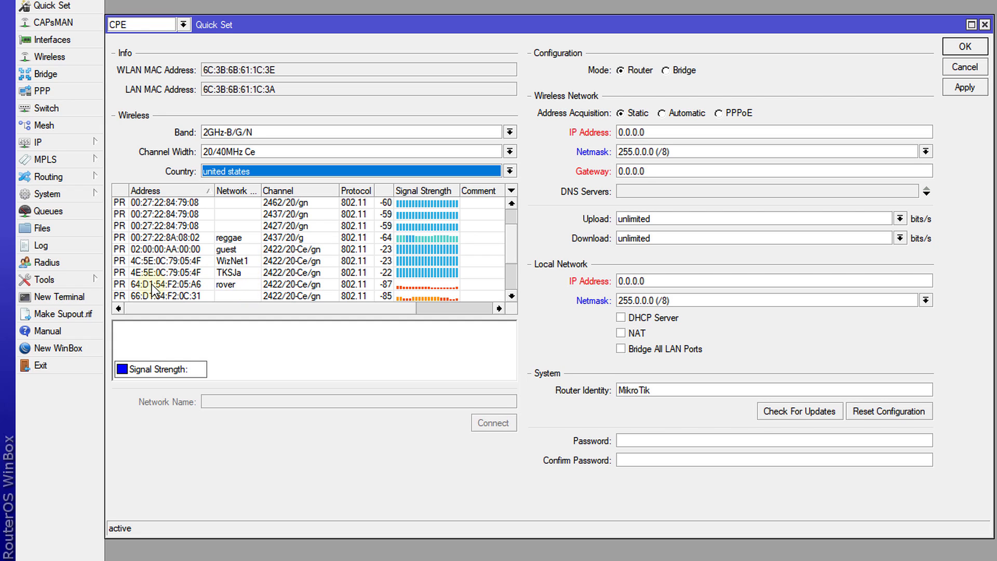
Select TKSJa from the scan list, enter the hidden WiFi password and connect.
{"action": "left_click", "coordinate": [229, 272]}
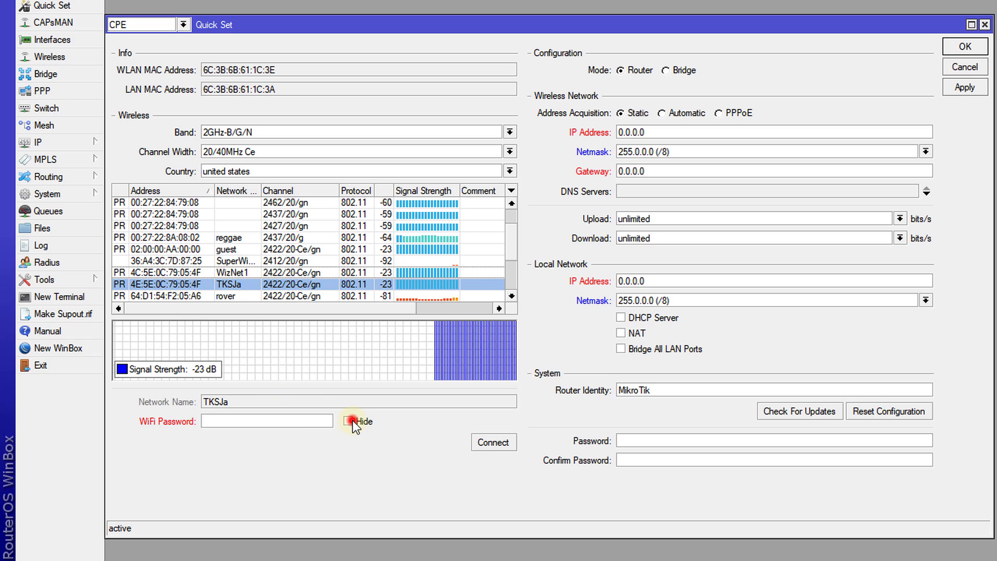
{"action": "left_click", "coordinate": [349, 421]}
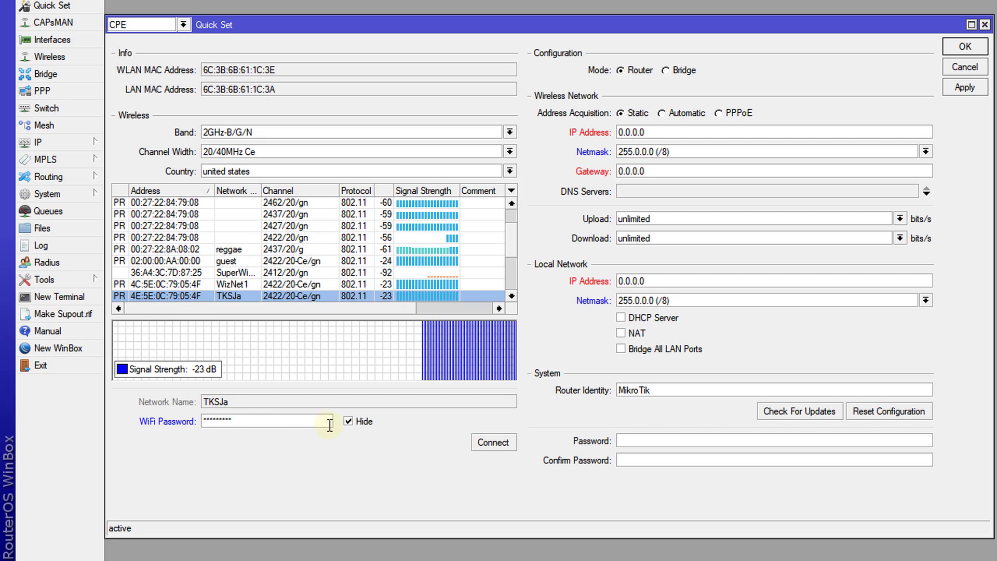
{"action": "left_click", "coordinate": [493, 441]}
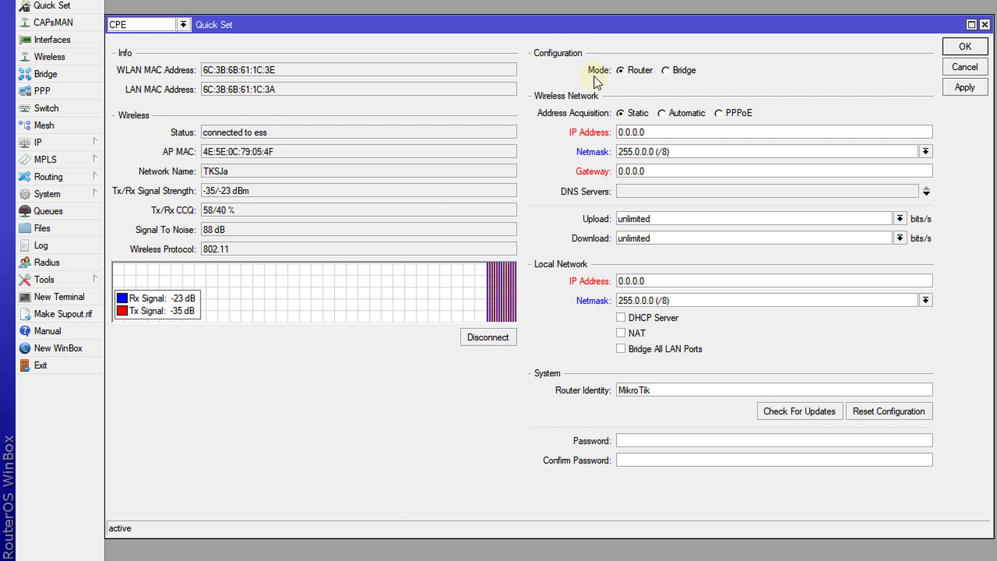
{"action": "mouse_move", "coordinate": [583, 80]}
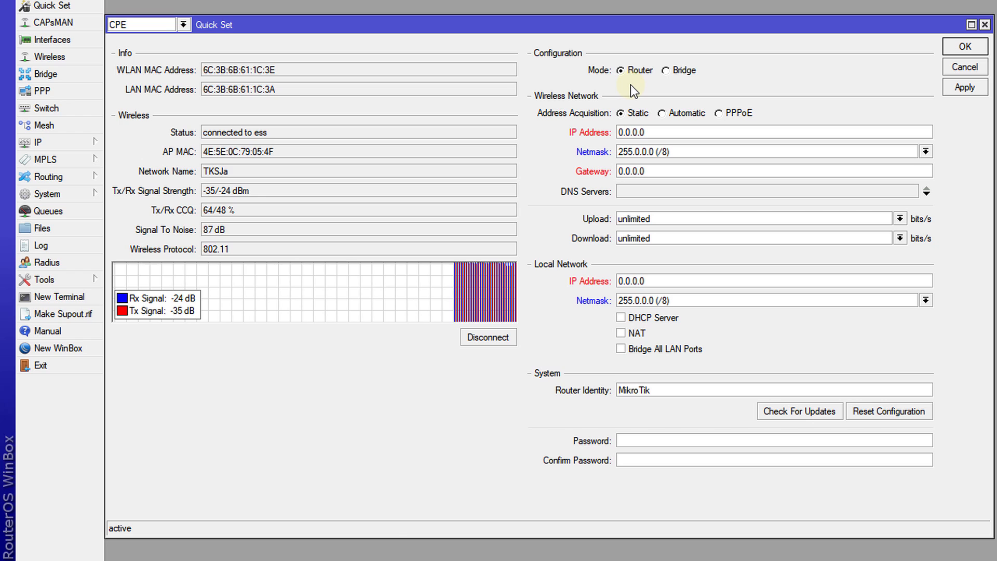
Keep the mode as Router and set wireless Address Acquisition to Automatic.
{"action": "left_click", "coordinate": [664, 70]}
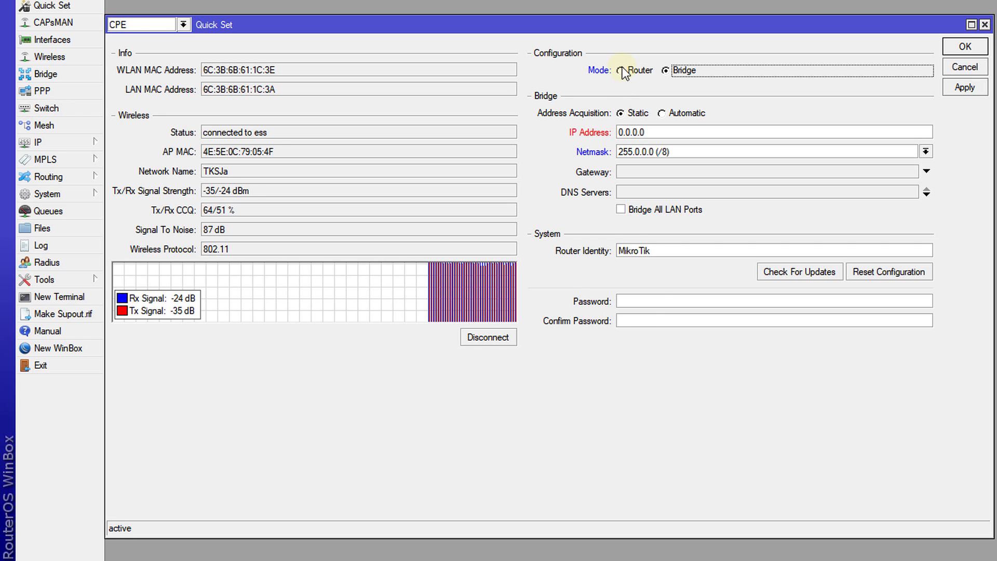
{"action": "left_click", "coordinate": [620, 70]}
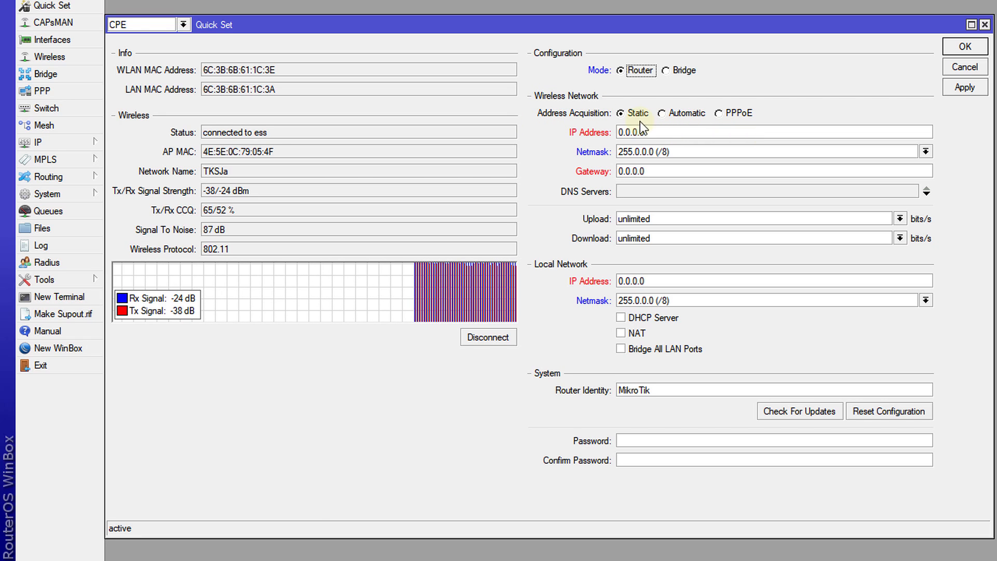
{"action": "left_click", "coordinate": [663, 113]}
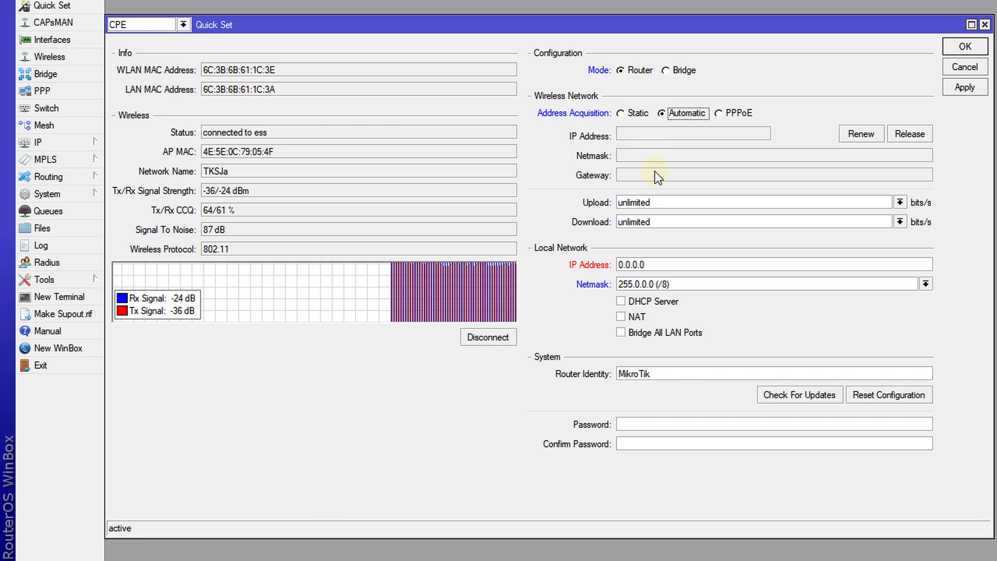
{"action": "mouse_move", "coordinate": [625, 194]}
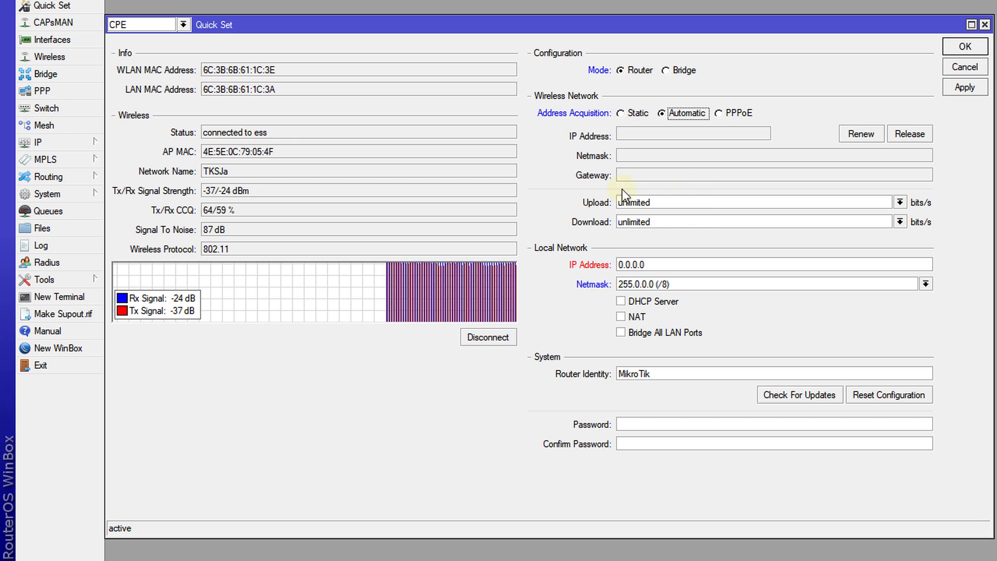
{"action": "mouse_move", "coordinate": [650, 195]}
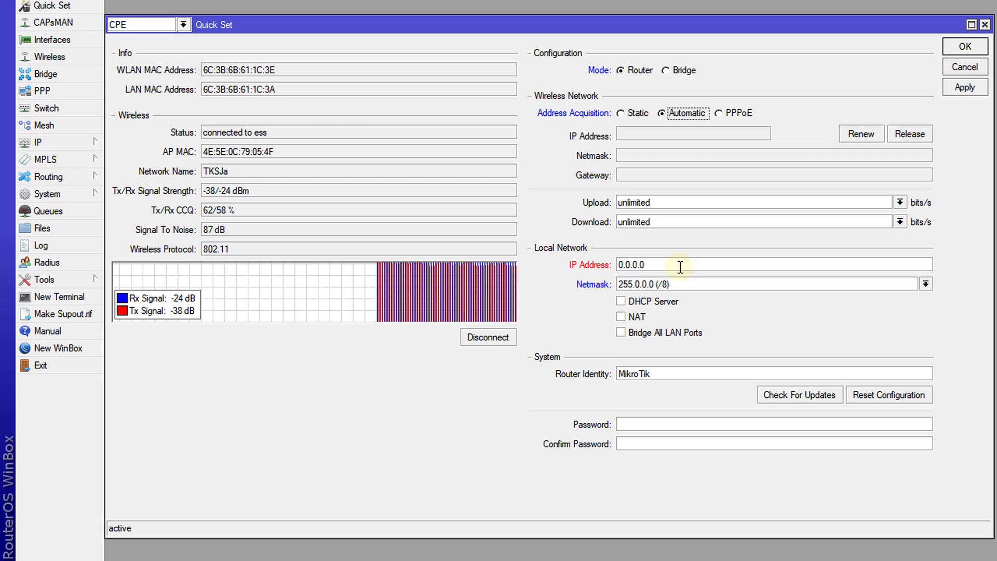
Set LAN IP 192.168.88.1/24 and enable DHCP range 192.168.88.100-192.168.88.200.
{"action": "type", "text": "192.168.88."}
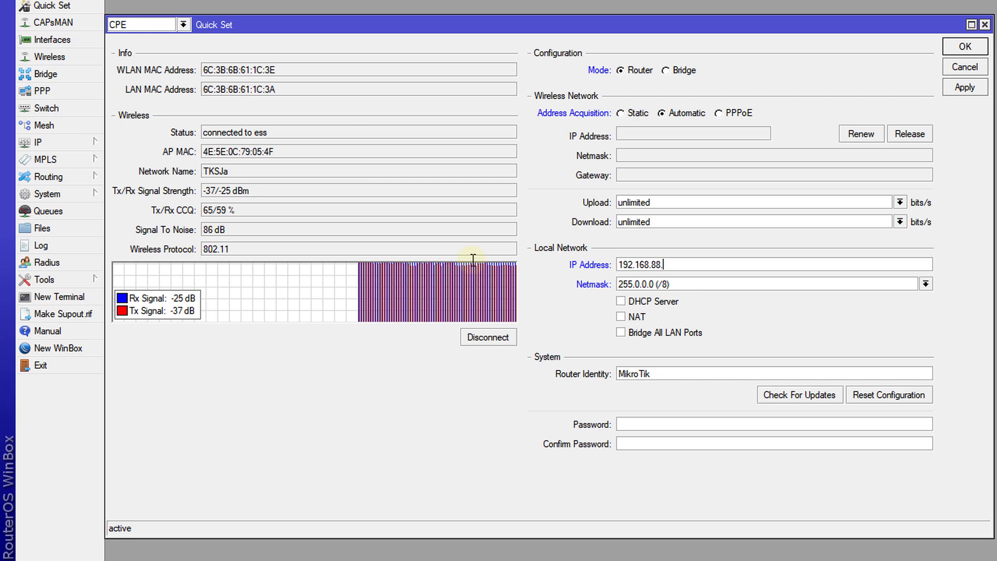
{"action": "type", "text": "1"}
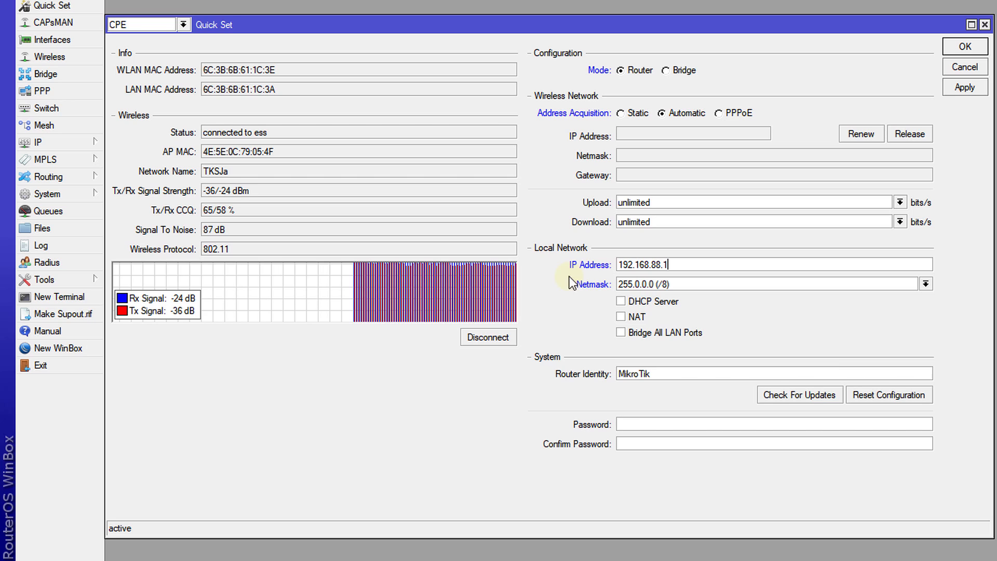
{"action": "left_click", "coordinate": [926, 283]}
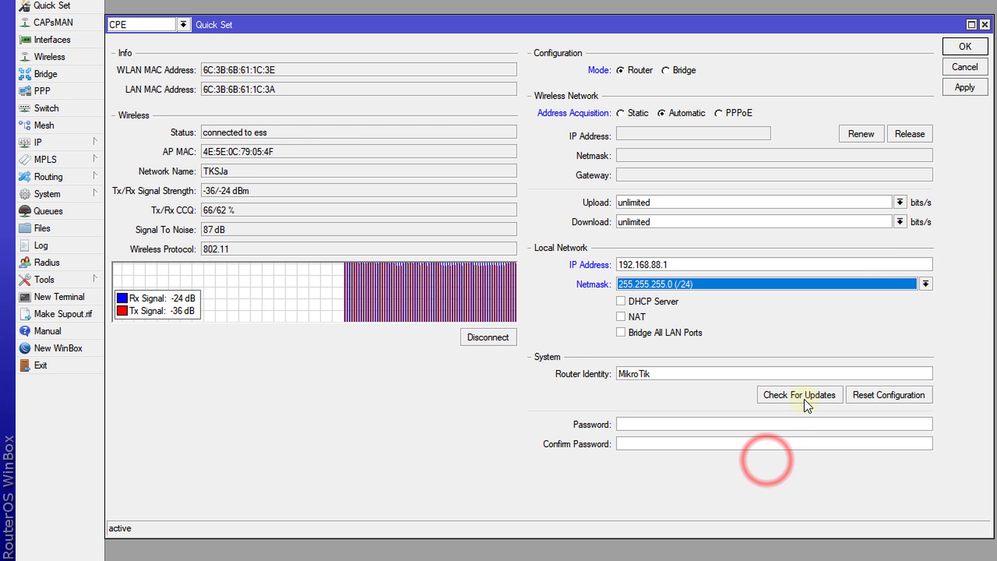
{"action": "left_click", "coordinate": [621, 301]}
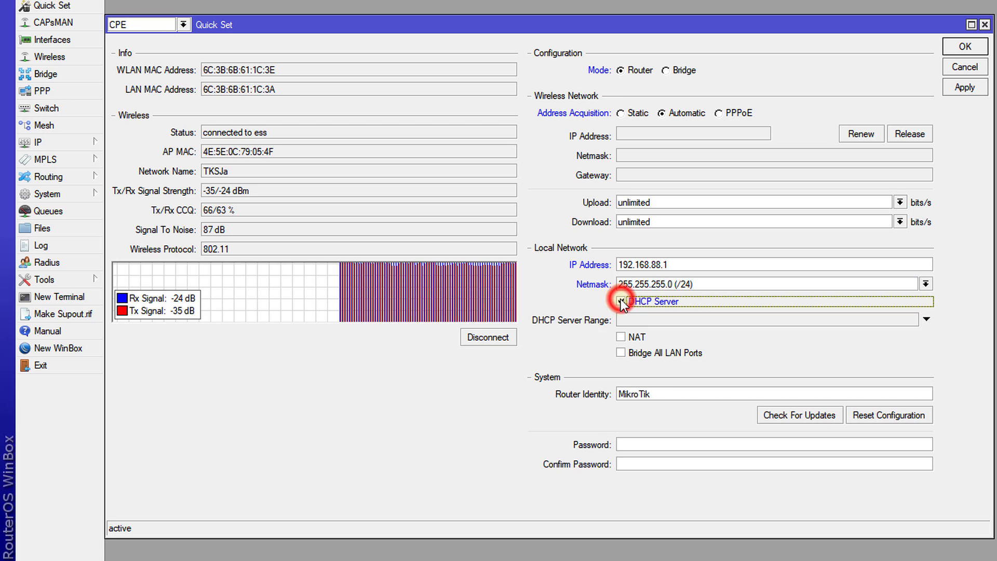
{"action": "left_click", "coordinate": [621, 300]}
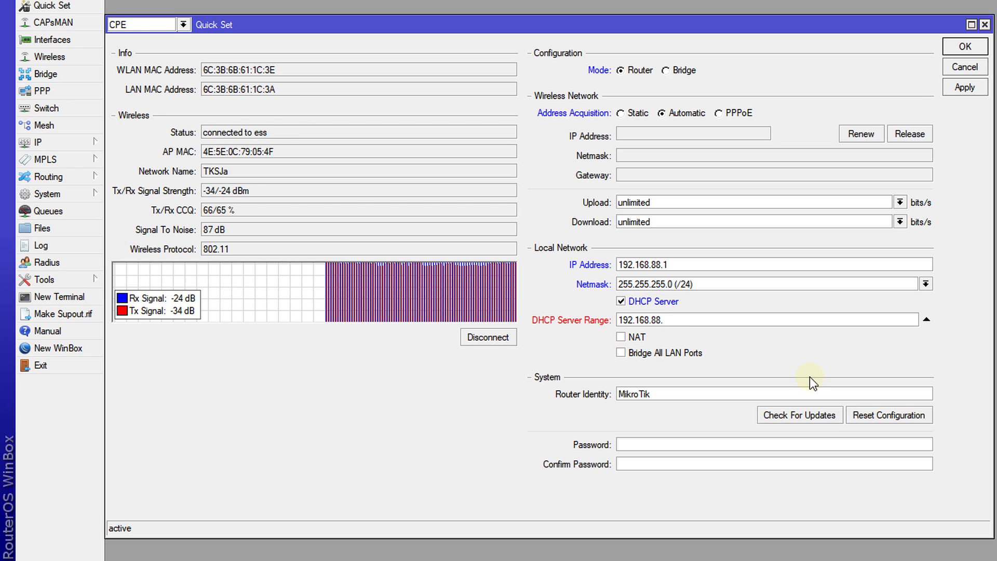
{"action": "type", "text": "100"}
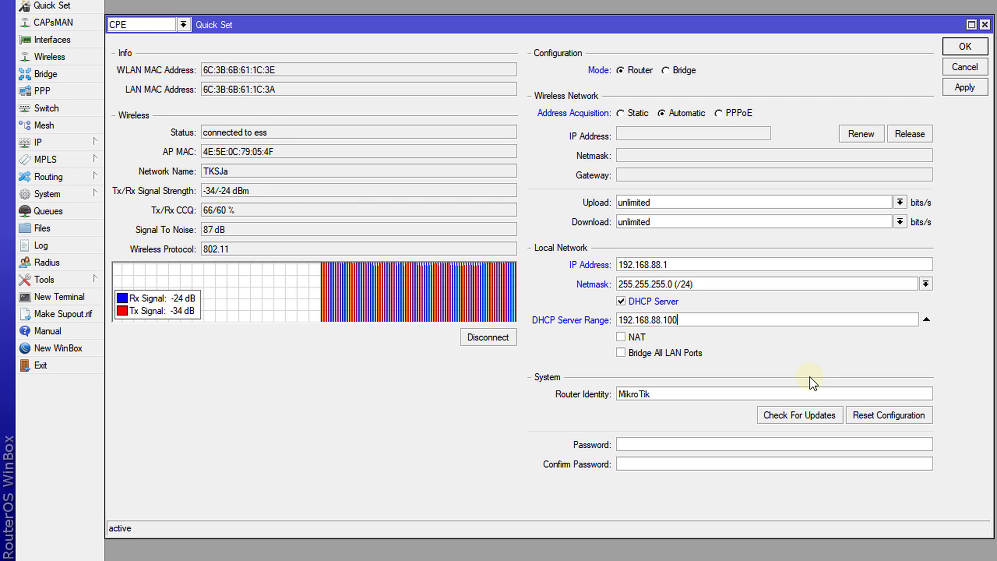
{"action": "type", "text": "-192.168.88."}
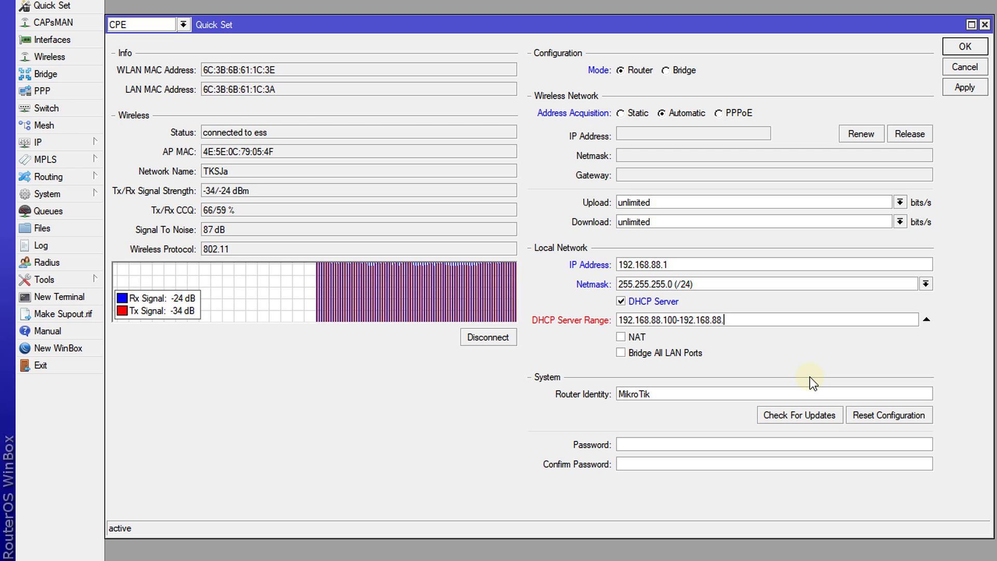
{"action": "type", "text": "200"}
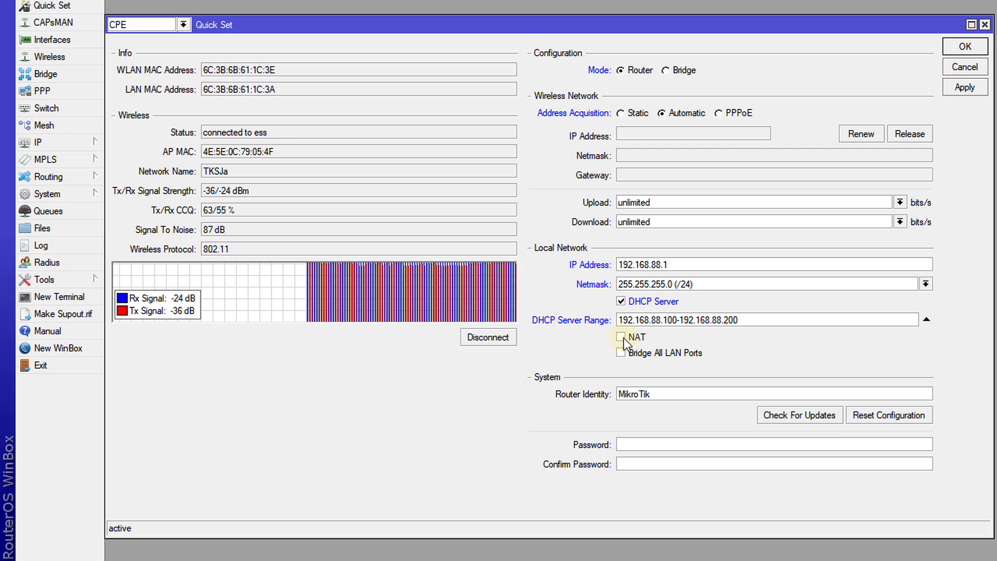
Enable NAT and Bridge All LAN Ports, then apply the local network settings.
{"action": "left_click", "coordinate": [621, 337]}
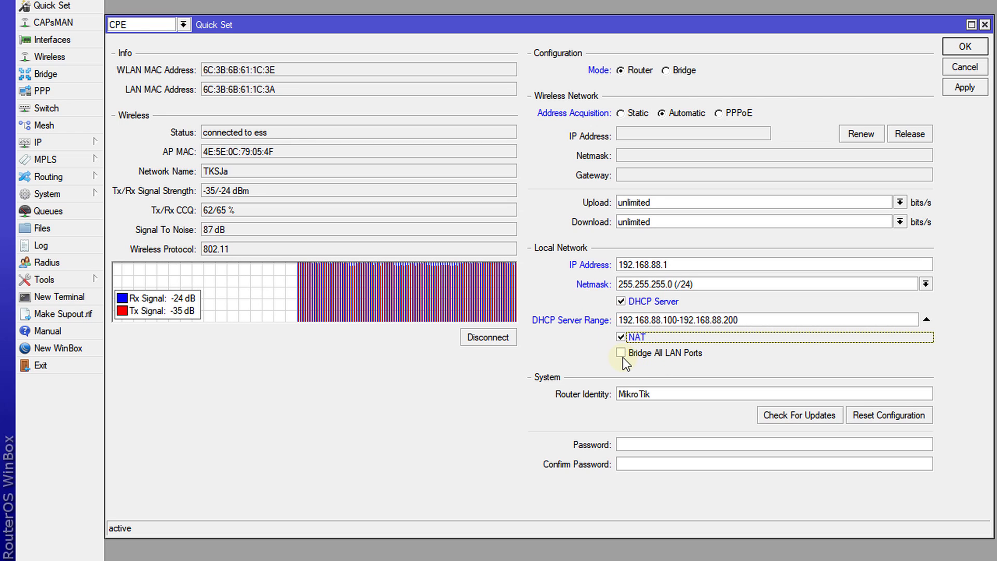
{"action": "left_click", "coordinate": [621, 353]}
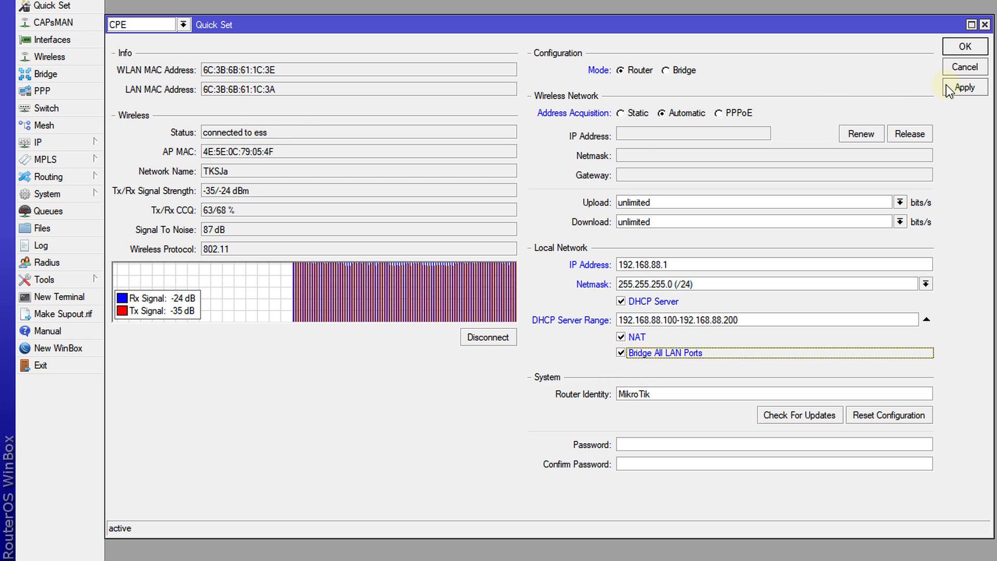
{"action": "left_click", "coordinate": [963, 87]}
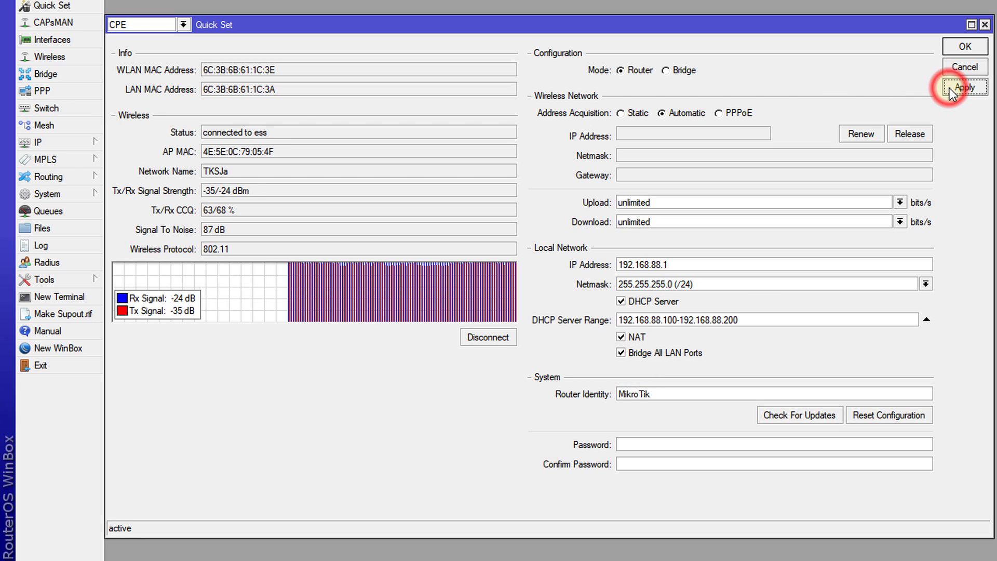
{"action": "left_click", "coordinate": [963, 88]}
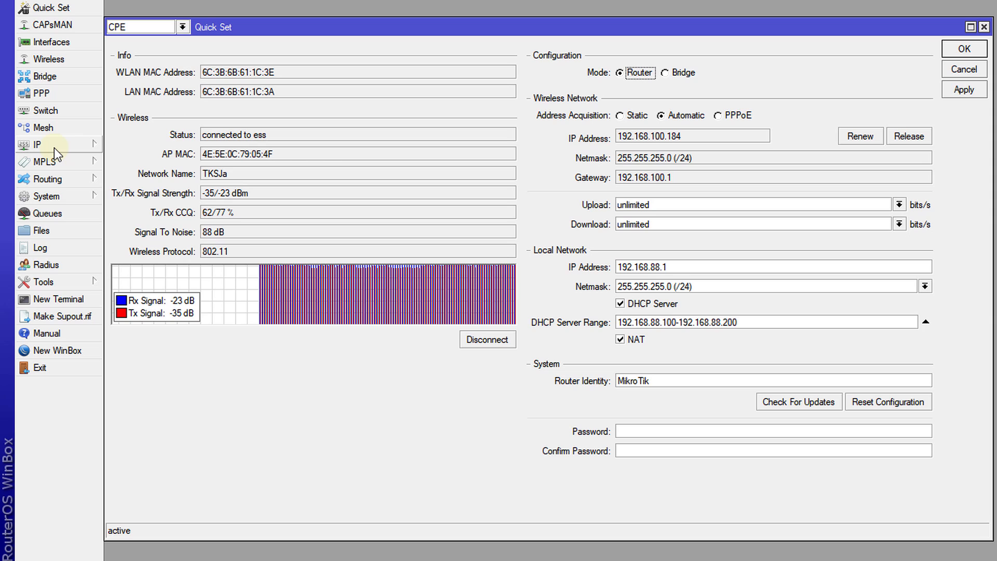
{"action": "left_click", "coordinate": [37, 144]}
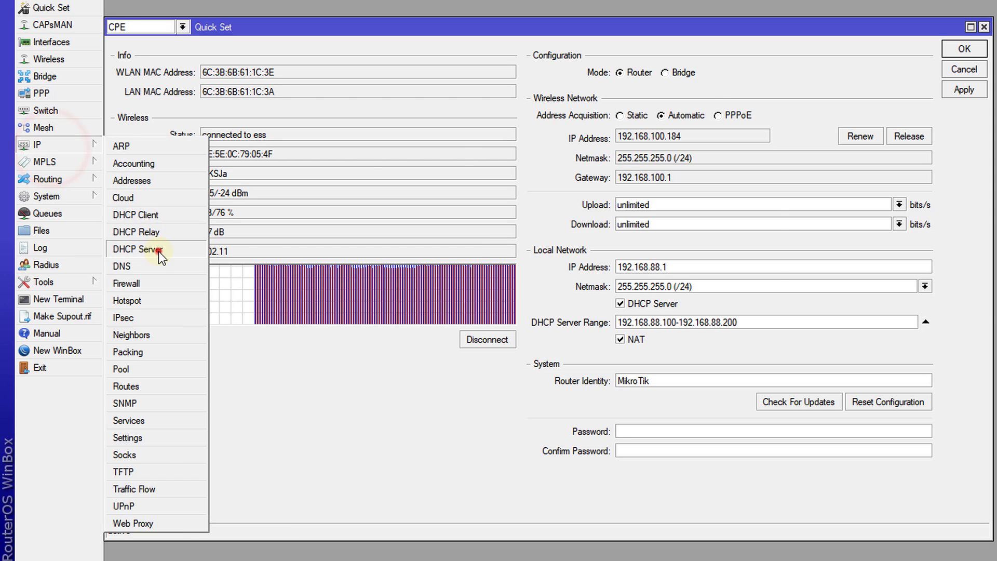
{"action": "left_click", "coordinate": [137, 248]}
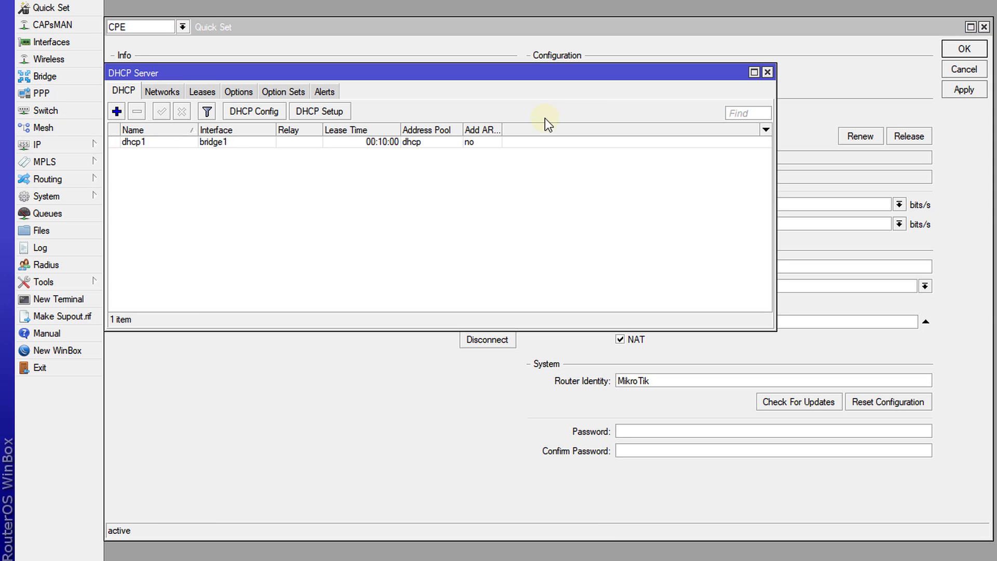
{"action": "left_click", "coordinate": [768, 71]}
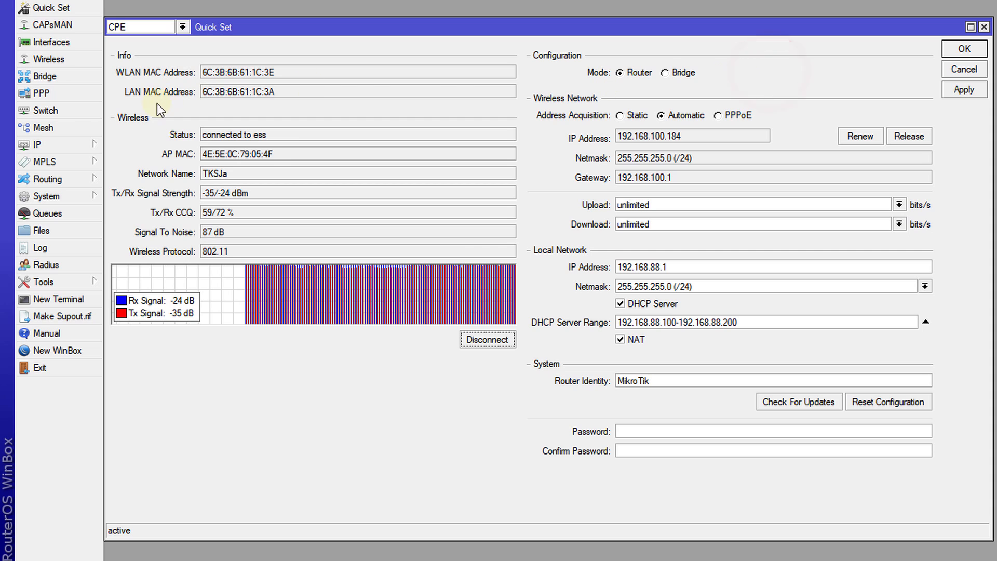
Inspect wlan1's wireless settings (station bridge, SSID TKSJa) and cancel without changes.
{"action": "left_click", "coordinate": [48, 59]}
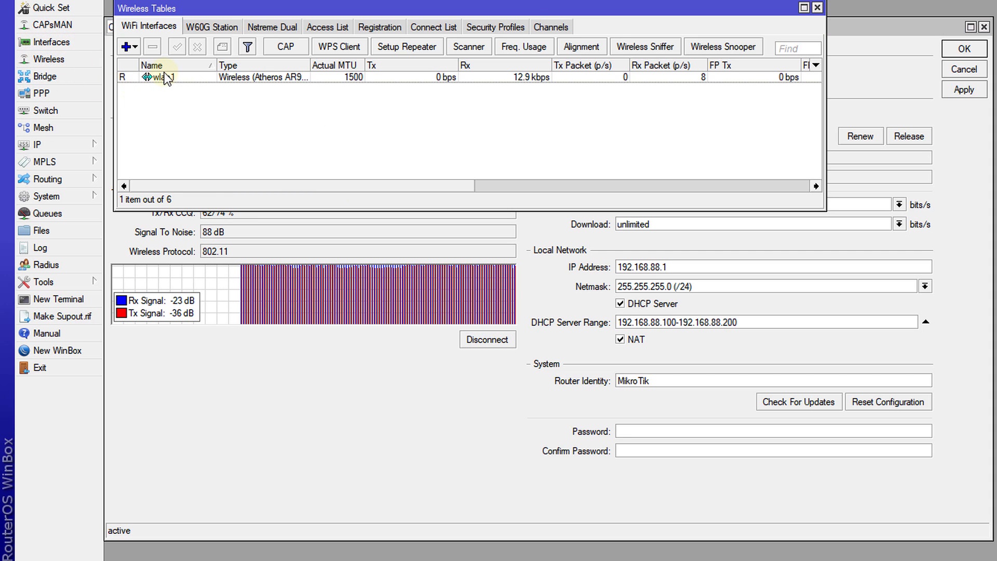
{"action": "double_click", "coordinate": [162, 77]}
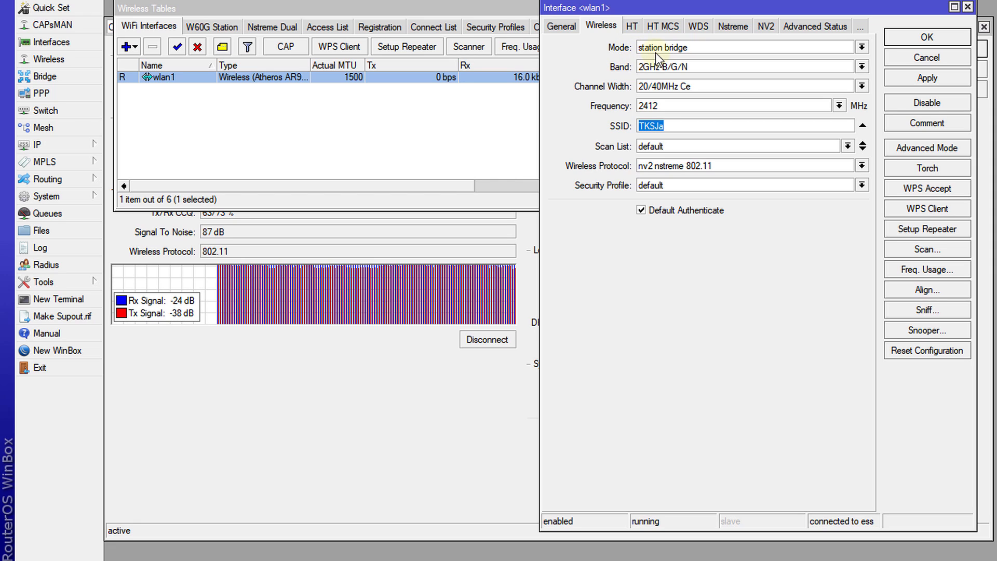
{"action": "left_click", "coordinate": [862, 46]}
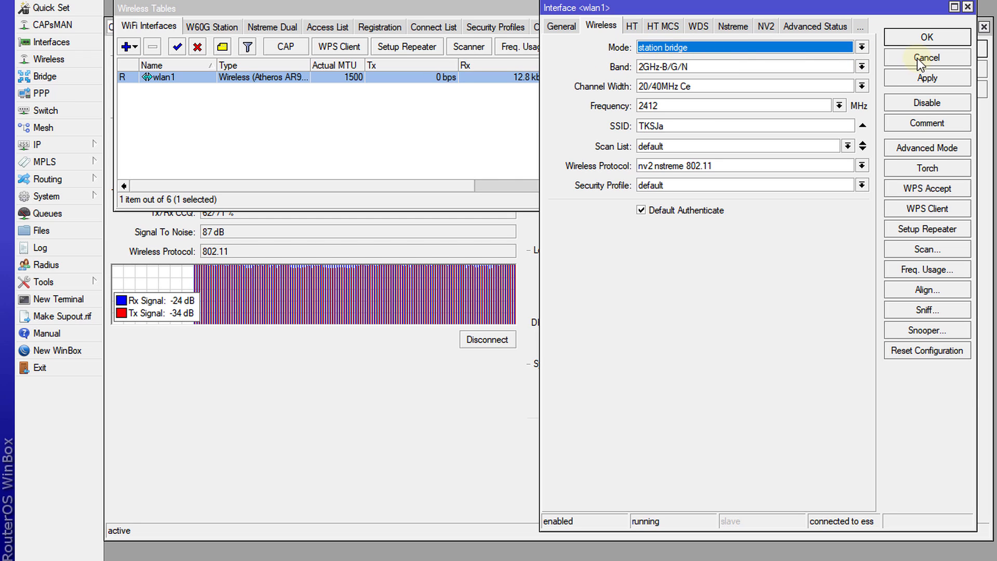
{"action": "left_click", "coordinate": [926, 58]}
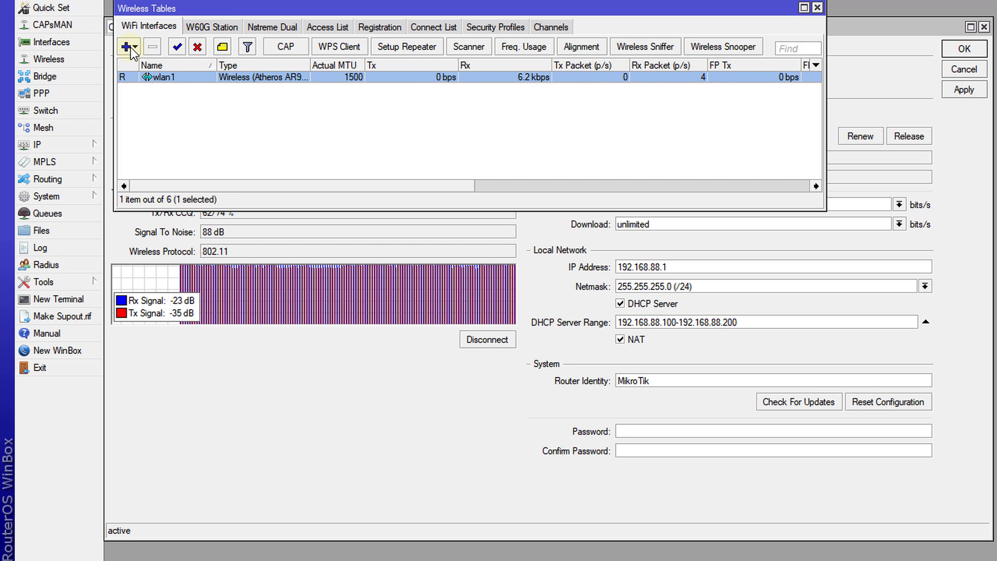
{"action": "mouse_move", "coordinate": [129, 46]}
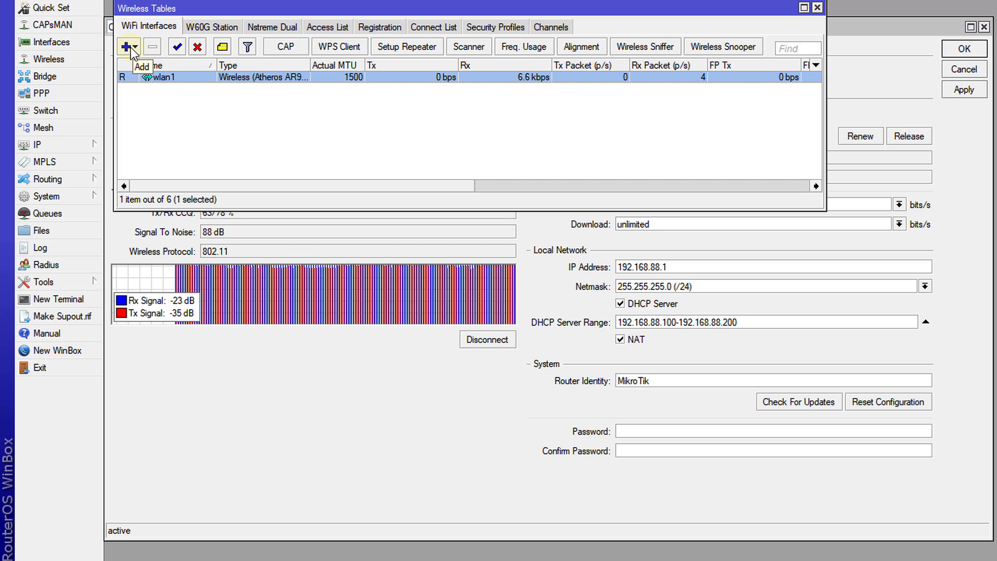
Add a virtual interface with SSID 'test' using the default security profile.
{"action": "left_click", "coordinate": [136, 46]}
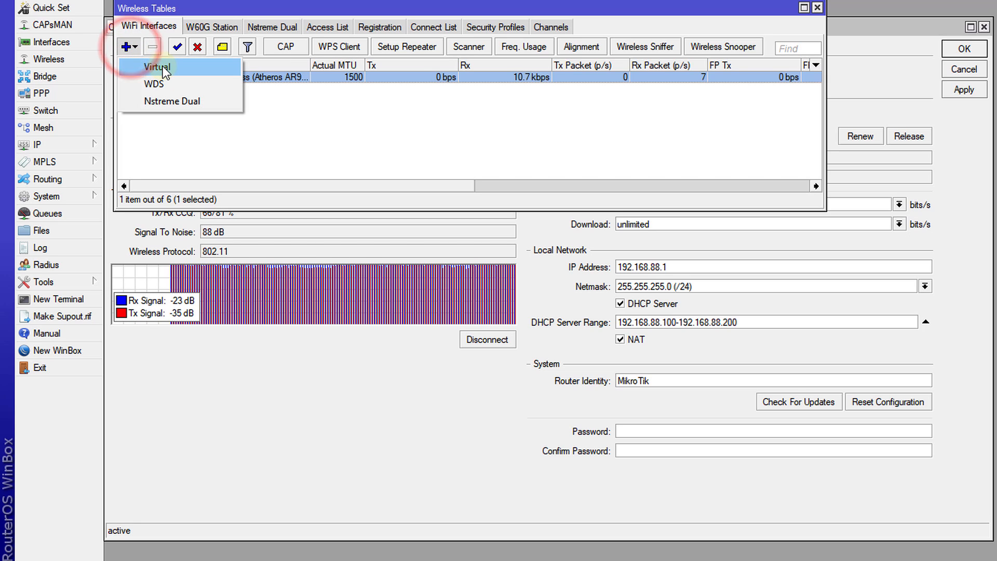
{"action": "left_click", "coordinate": [157, 67]}
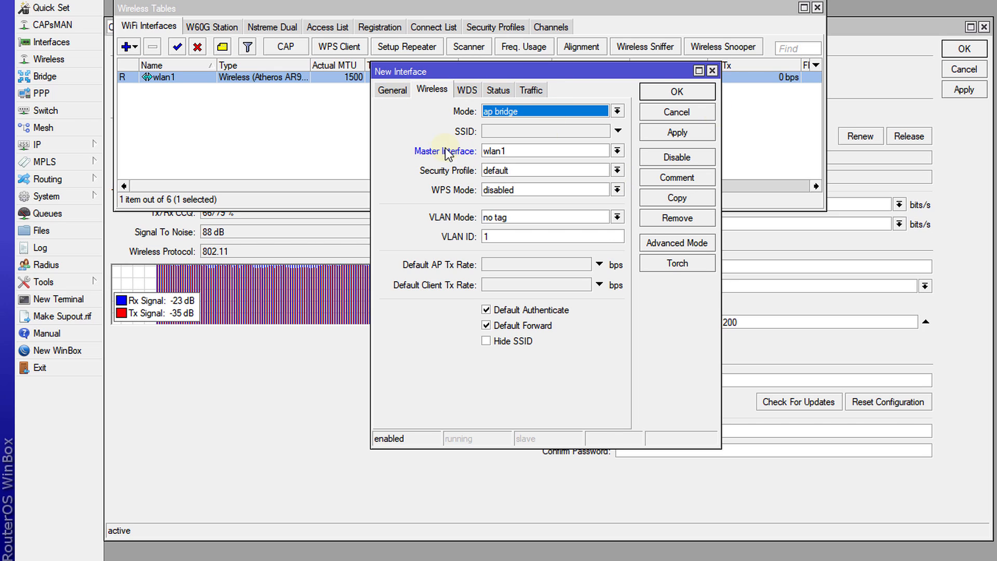
{"action": "mouse_move", "coordinate": [445, 162]}
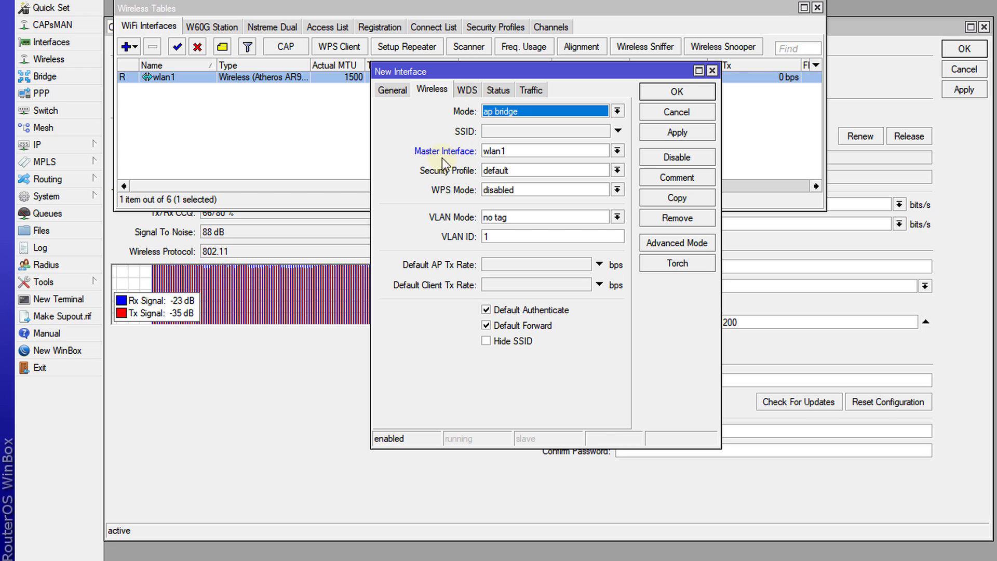
{"action": "left_click", "coordinate": [544, 131]}
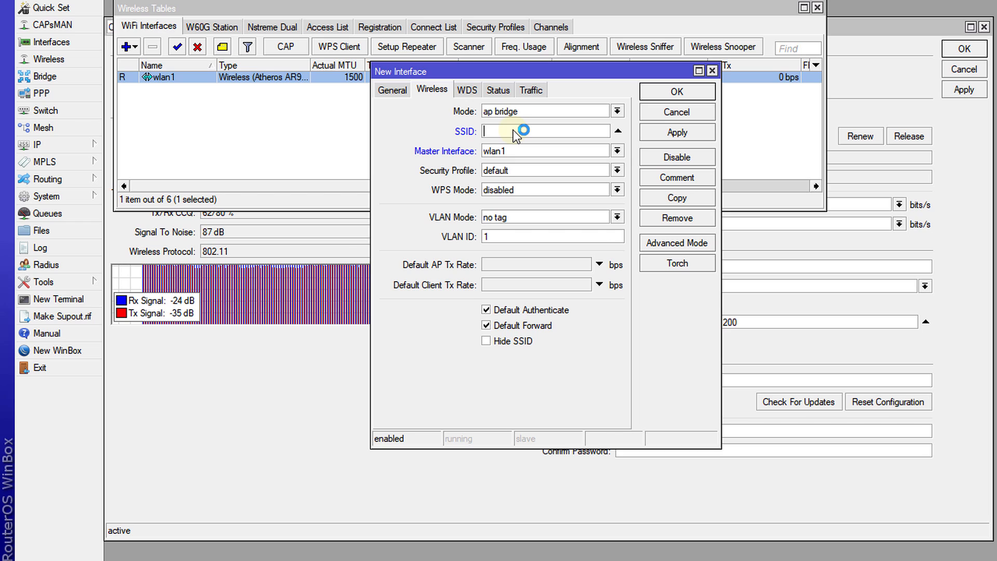
{"action": "type", "text": "test"}
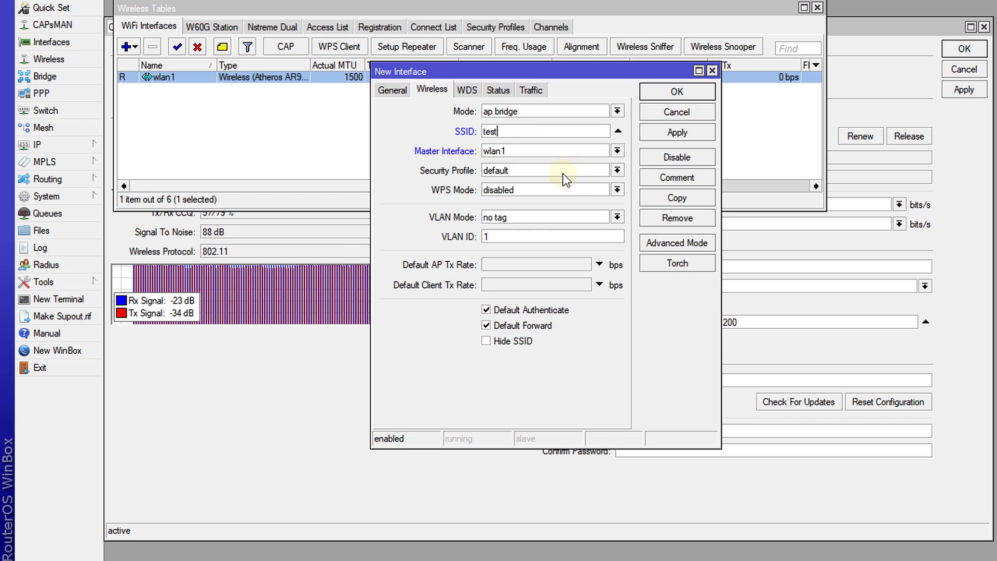
{"action": "left_click", "coordinate": [617, 170]}
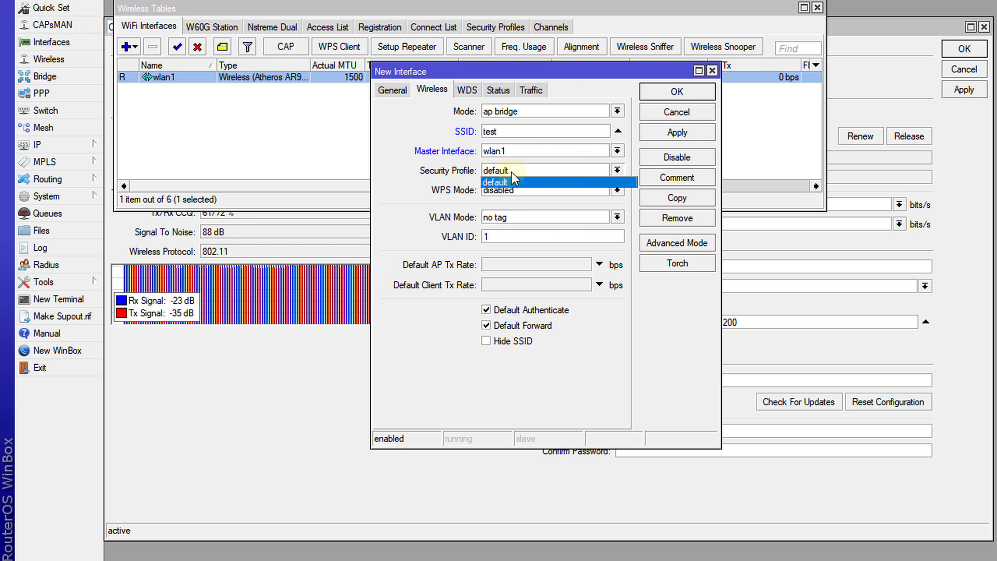
{"action": "left_click", "coordinate": [676, 133]}
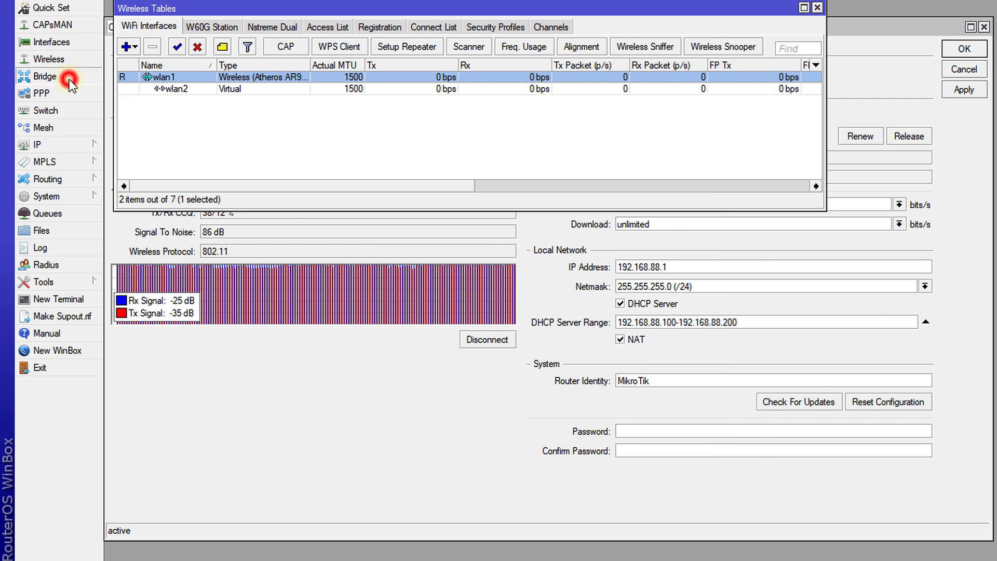
Add a bridge port with interface wlan2 on bridge1.
{"action": "left_click", "coordinate": [44, 76]}
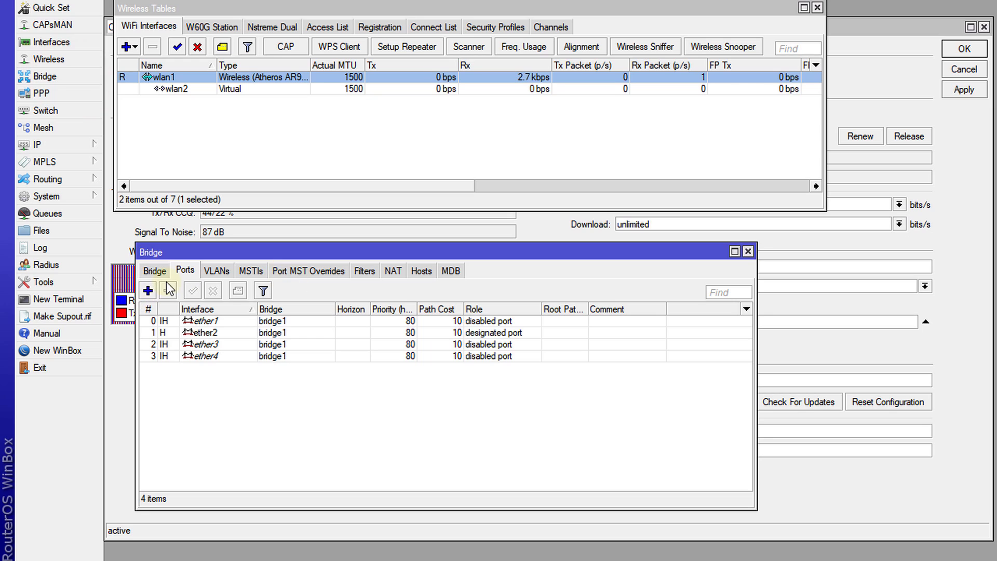
{"action": "left_click", "coordinate": [154, 270]}
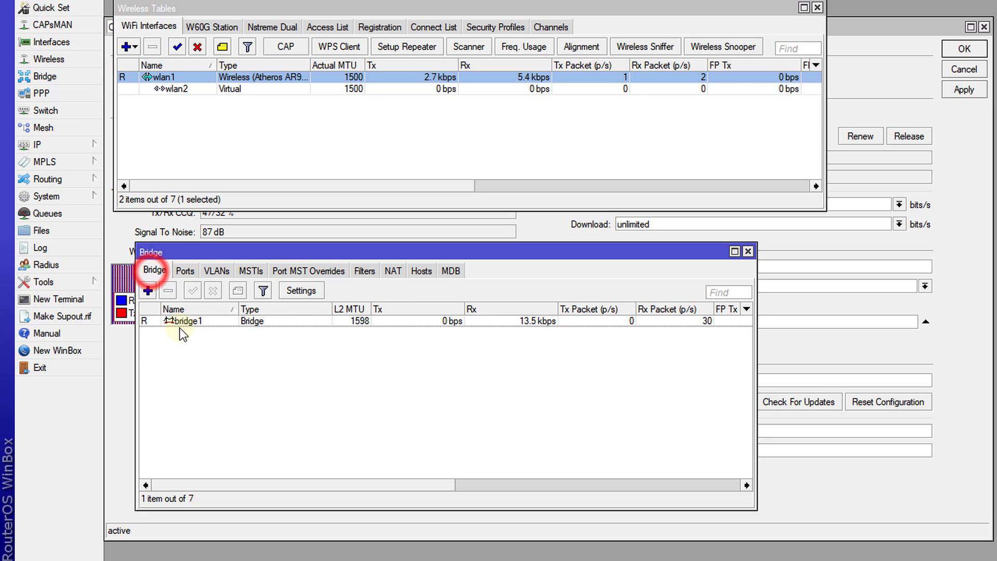
{"action": "left_click", "coordinate": [185, 270]}
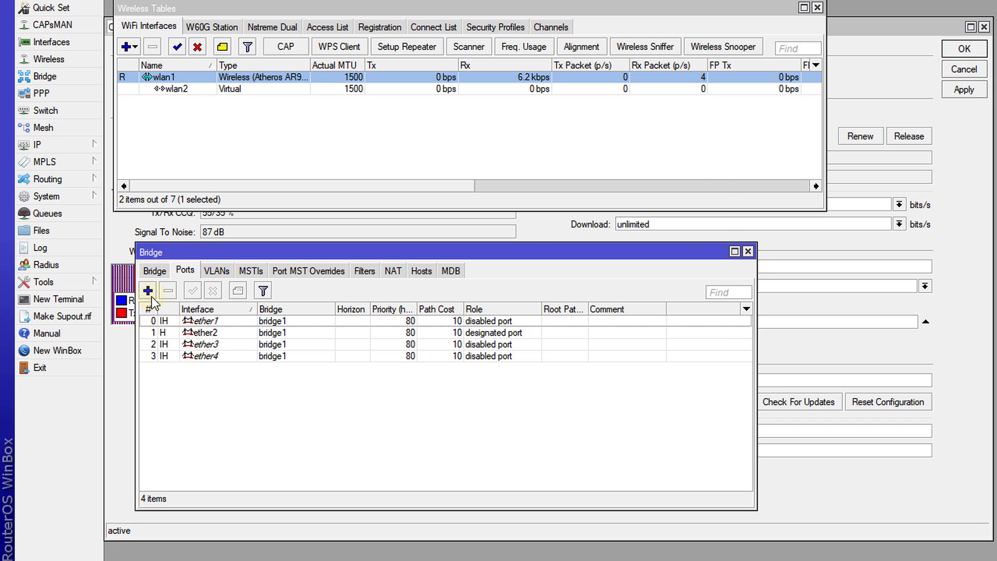
{"action": "left_click", "coordinate": [147, 291]}
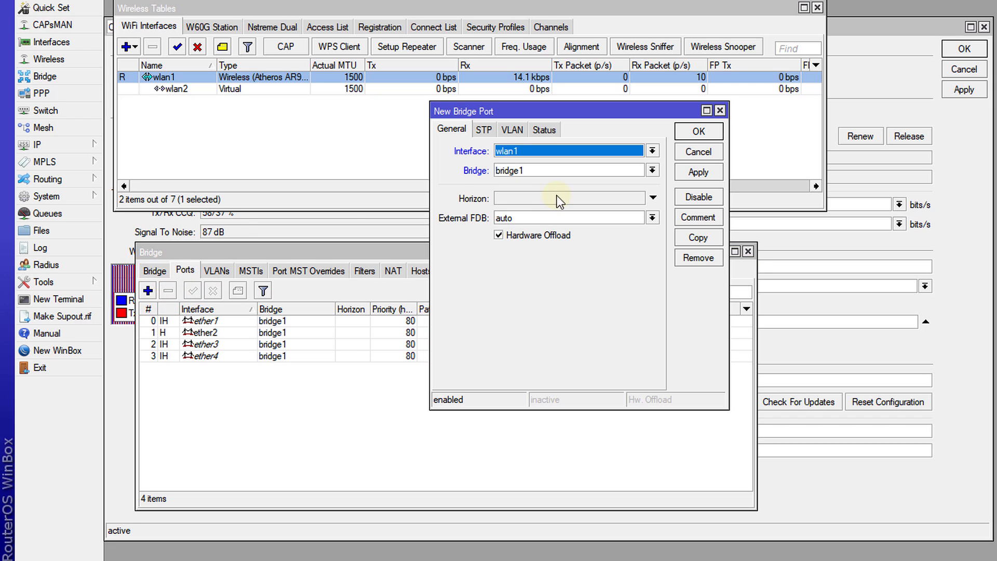
{"action": "left_click", "coordinate": [652, 151]}
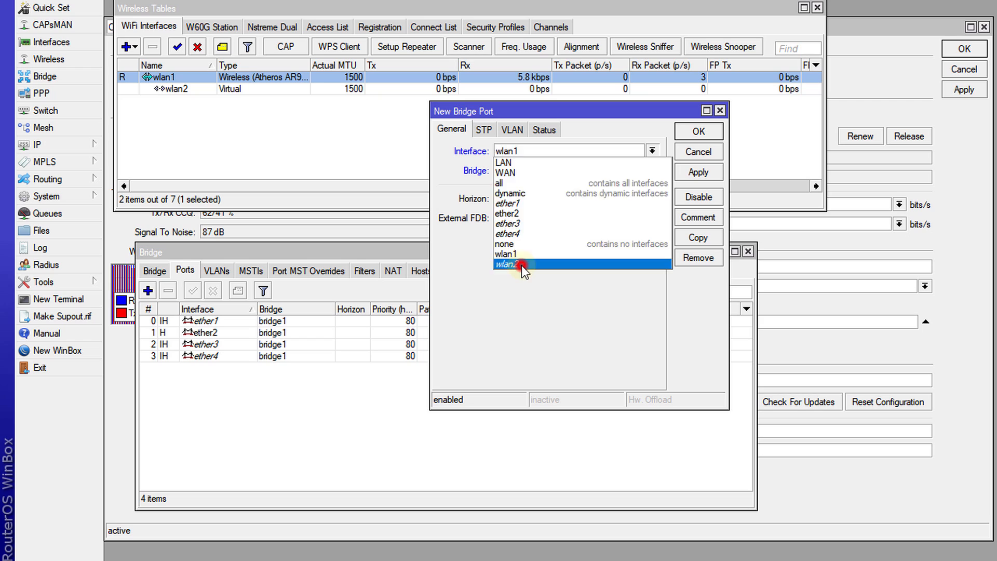
{"action": "left_click", "coordinate": [509, 265]}
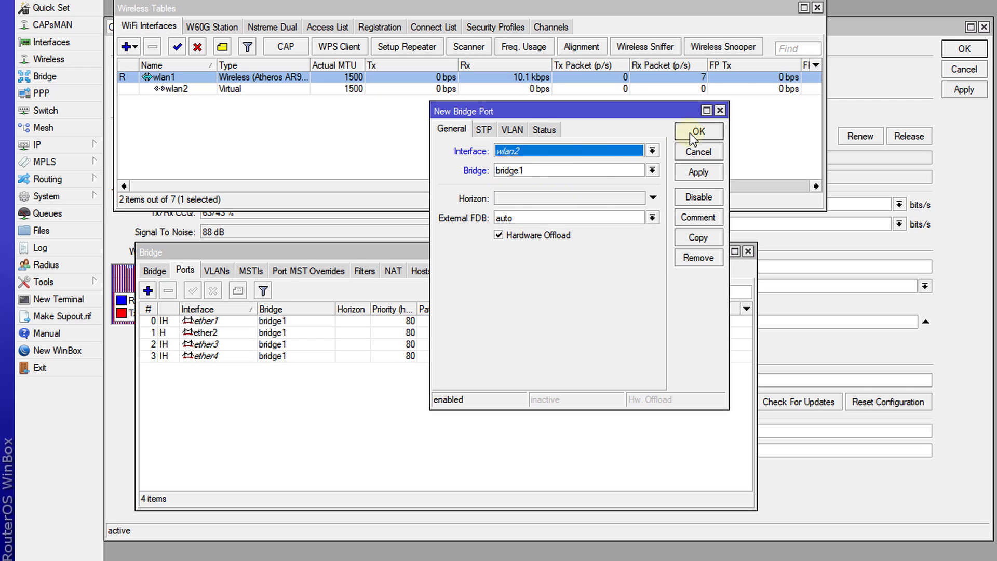
{"action": "left_click", "coordinate": [696, 131]}
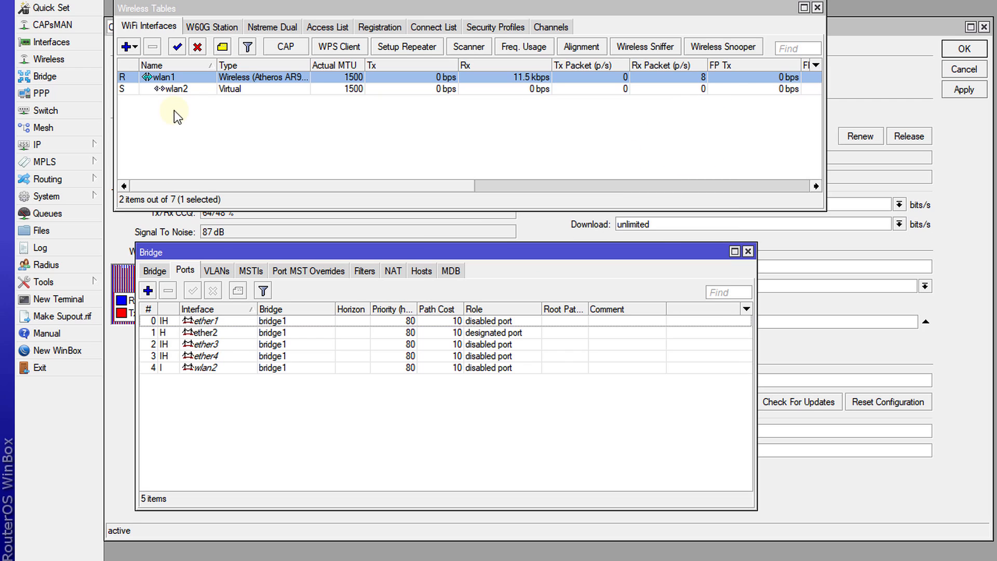
Review wlan2's access point settings for SSID 'test', then close them.
{"action": "double_click", "coordinate": [179, 89]}
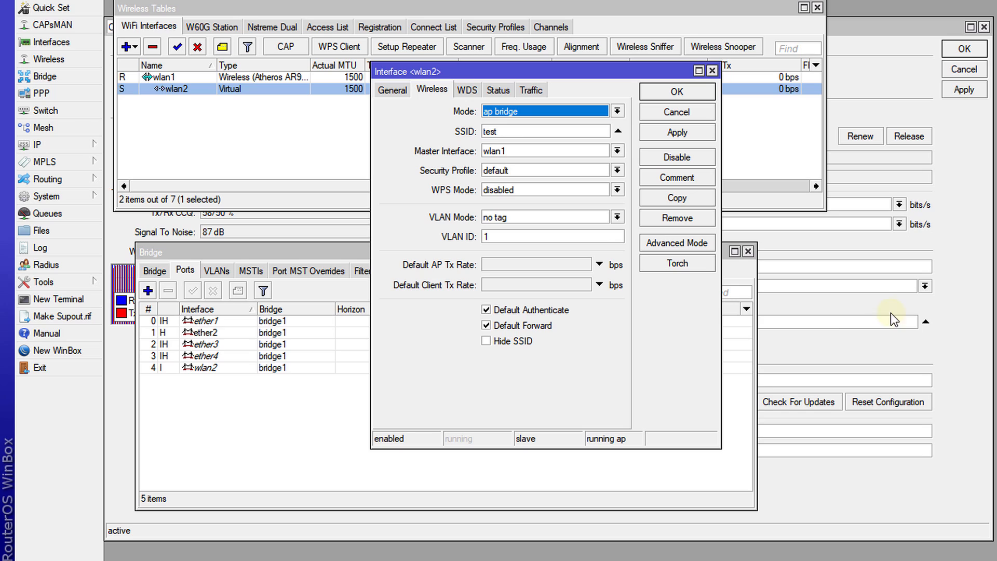
{"action": "mouse_move", "coordinate": [779, 175]}
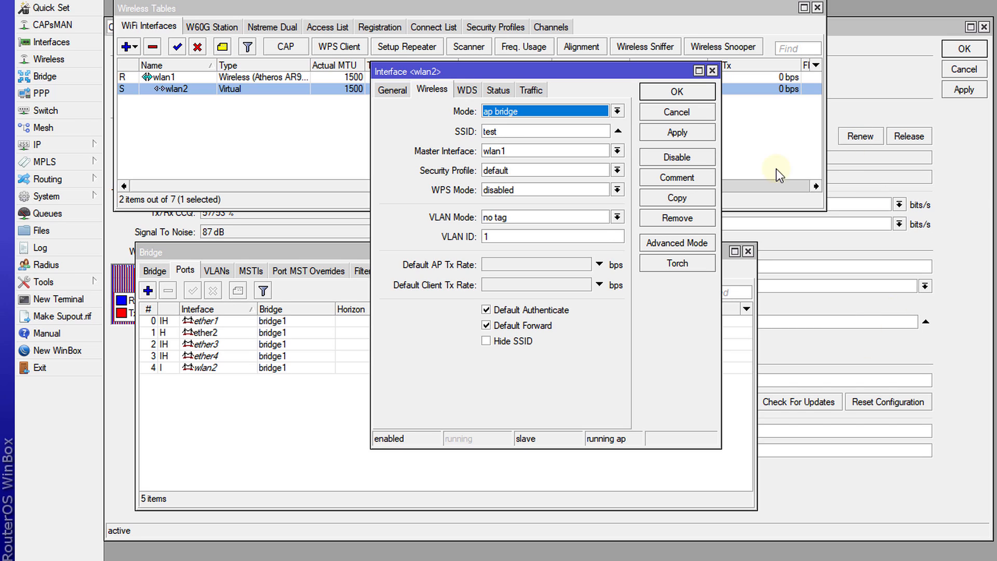
{"action": "mouse_move", "coordinate": [602, 216]}
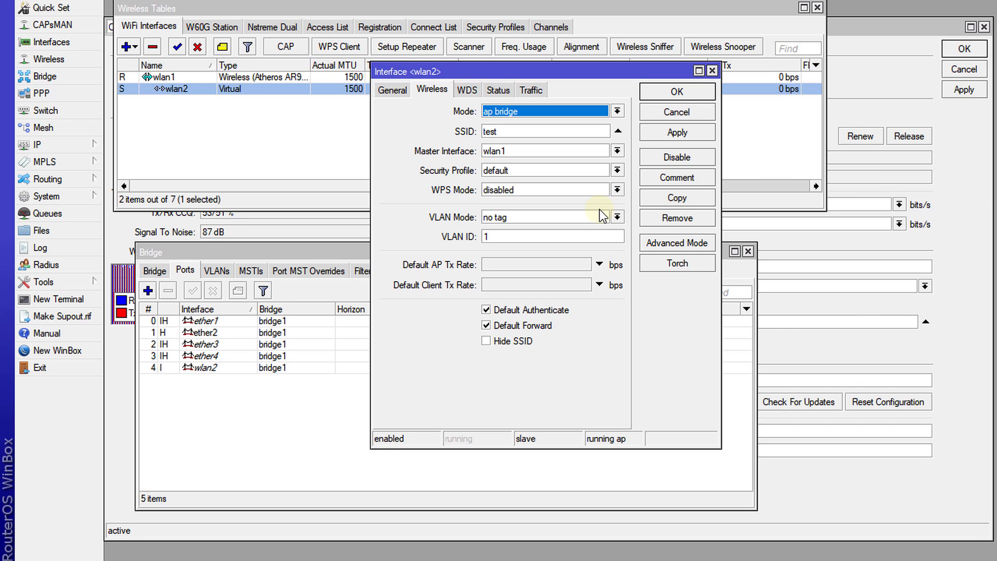
{"action": "left_click", "coordinate": [676, 112]}
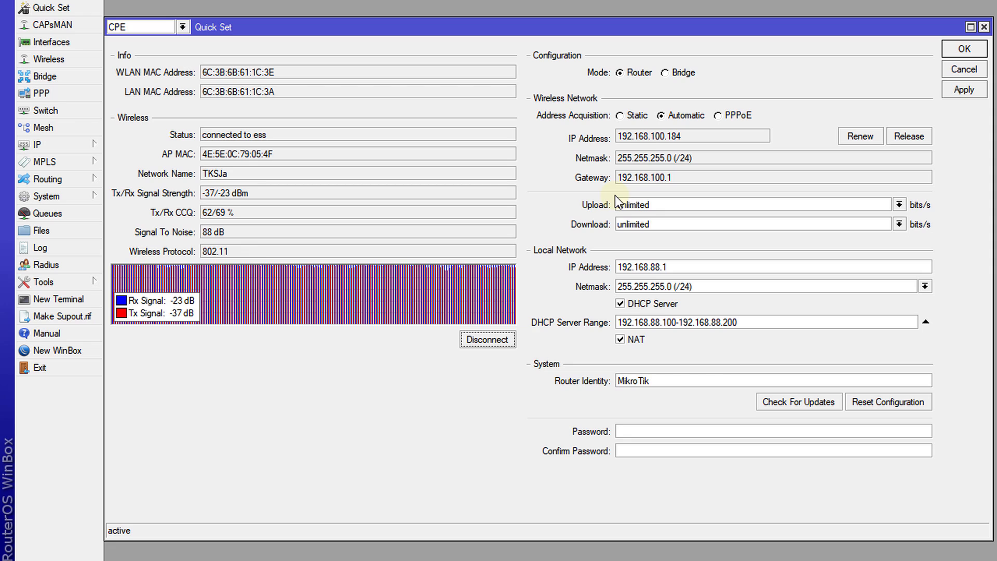
{"action": "mouse_move", "coordinate": [527, 191]}
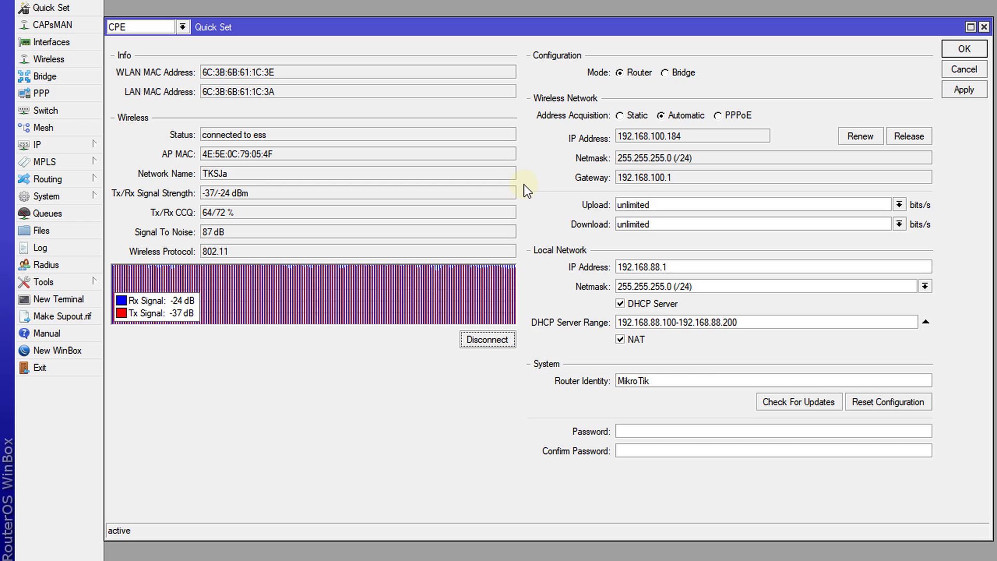
{"action": "mouse_move", "coordinate": [548, 175]}
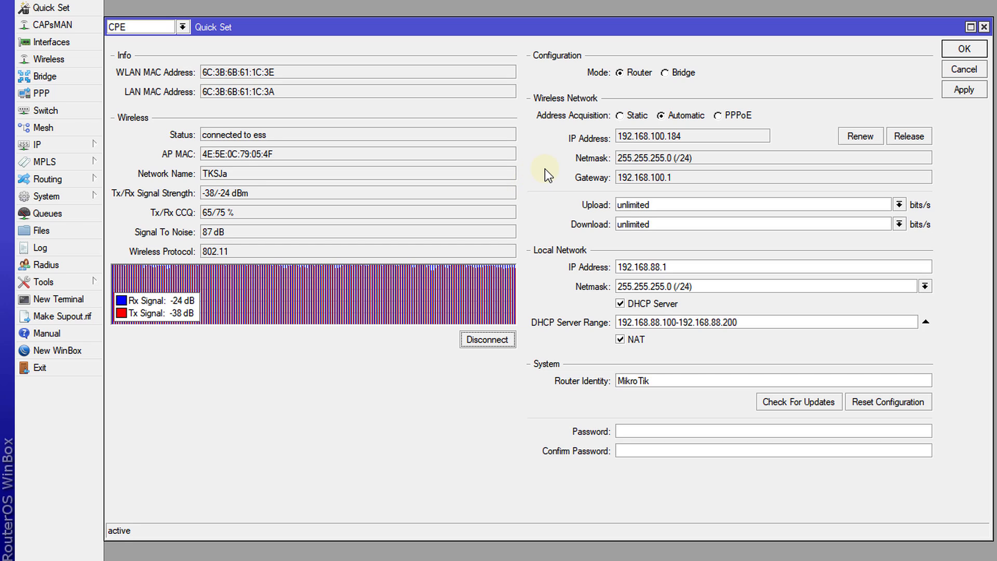